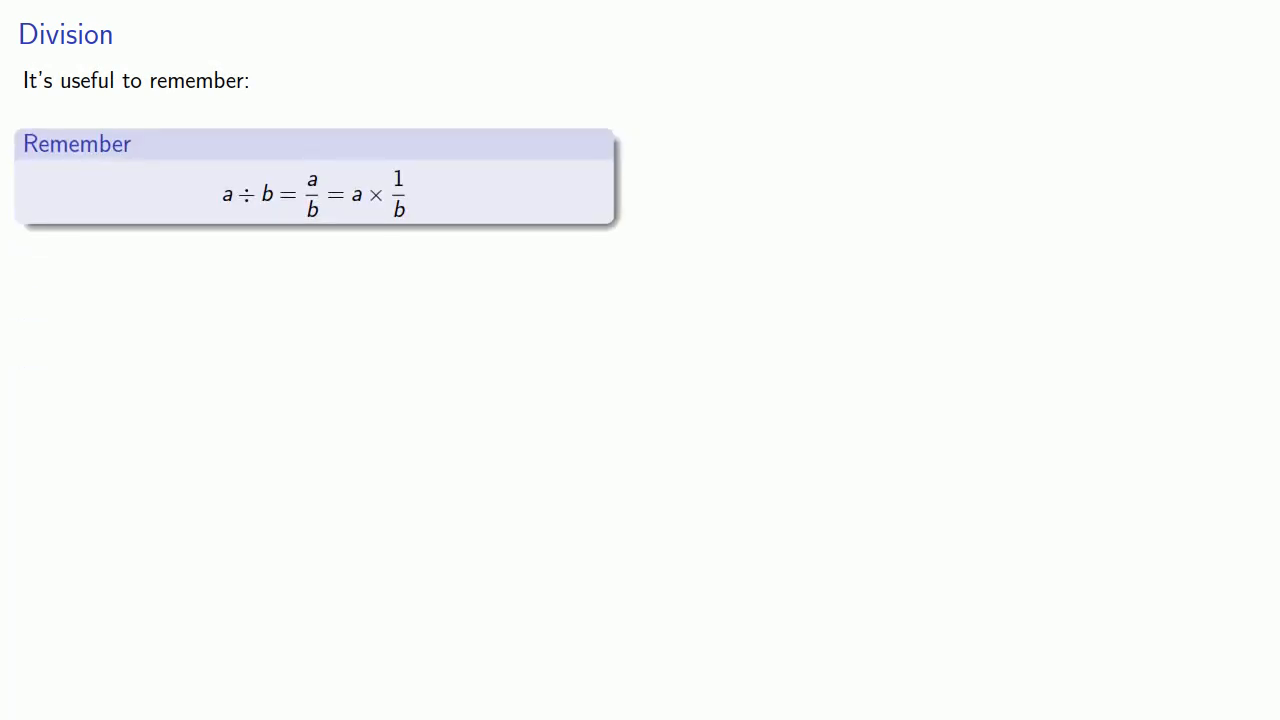
Advance from the Division slide (a ÷ b = a × 1/b) to the next slide.
{"action": "key", "text": "Right"}
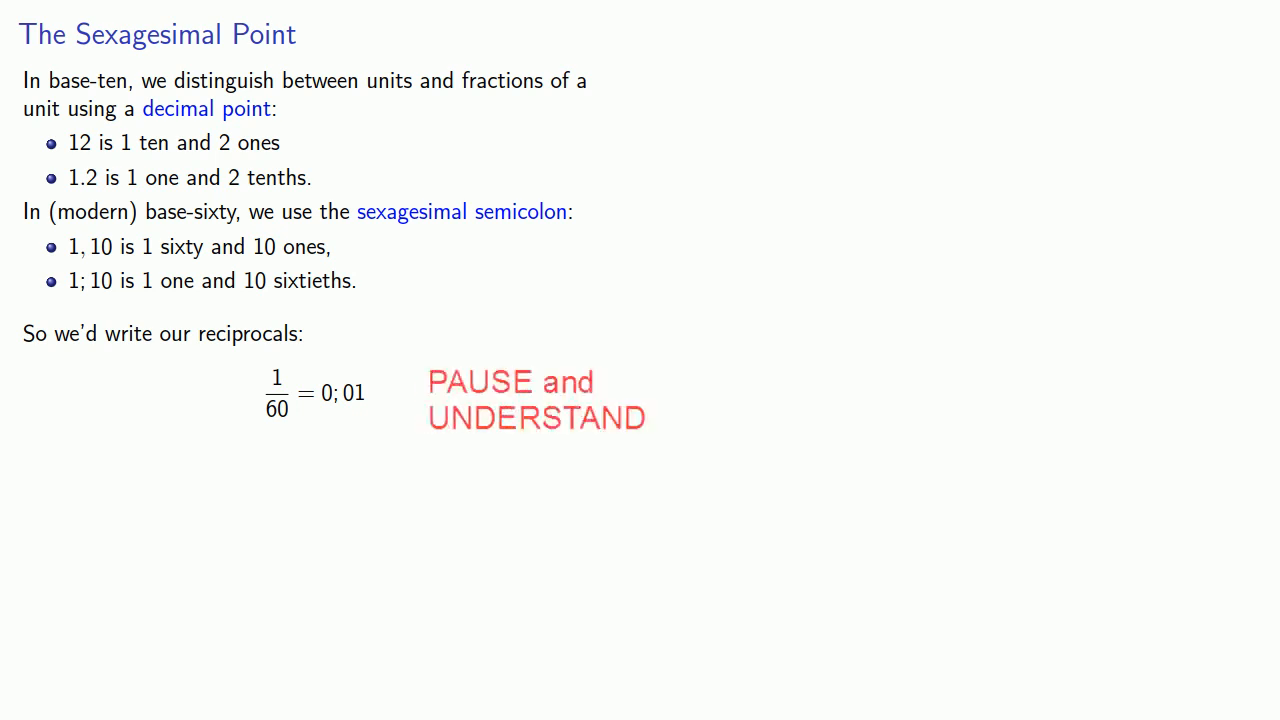
Advance past the Sexagesimal Point slide (1/60 = 0;01) to the 11,27;20 ÷ 15 example.
{"action": "key", "text": "Right"}
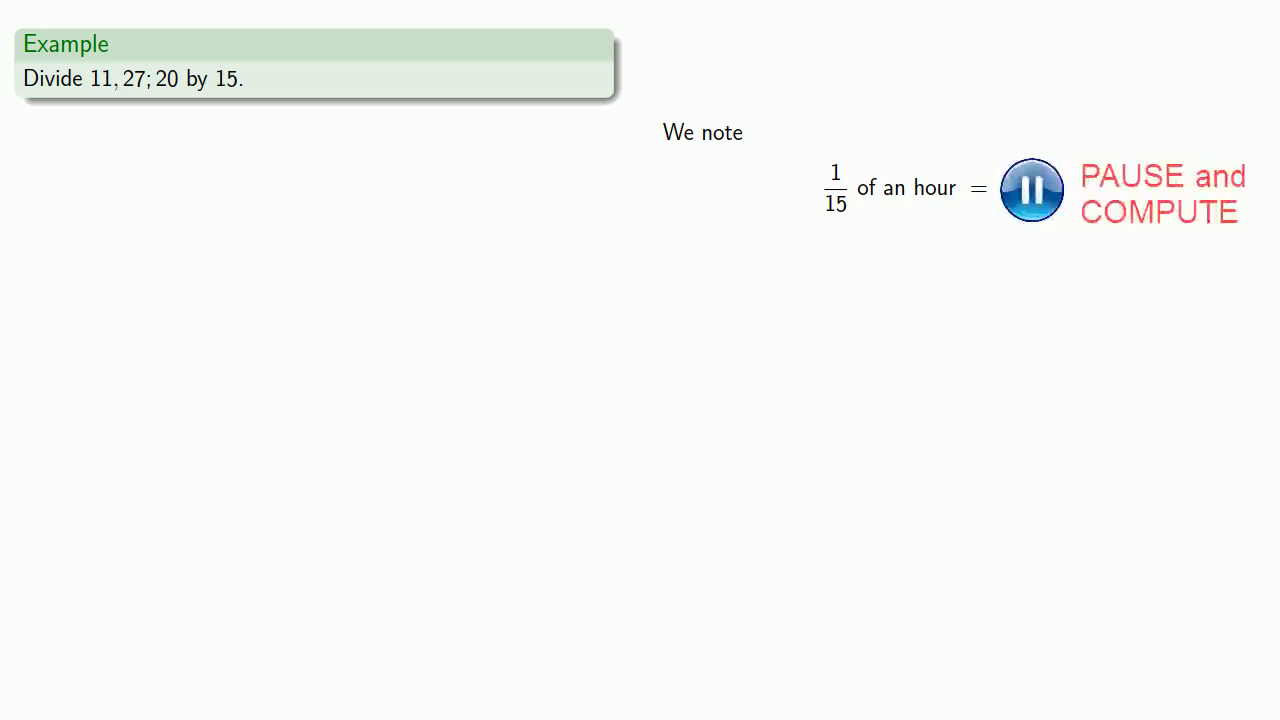
Reveal that dividing by 15 means multiplying by 0;04, giving 44, 108, 80.
{"action": "left_click", "coordinate": [1031, 189]}
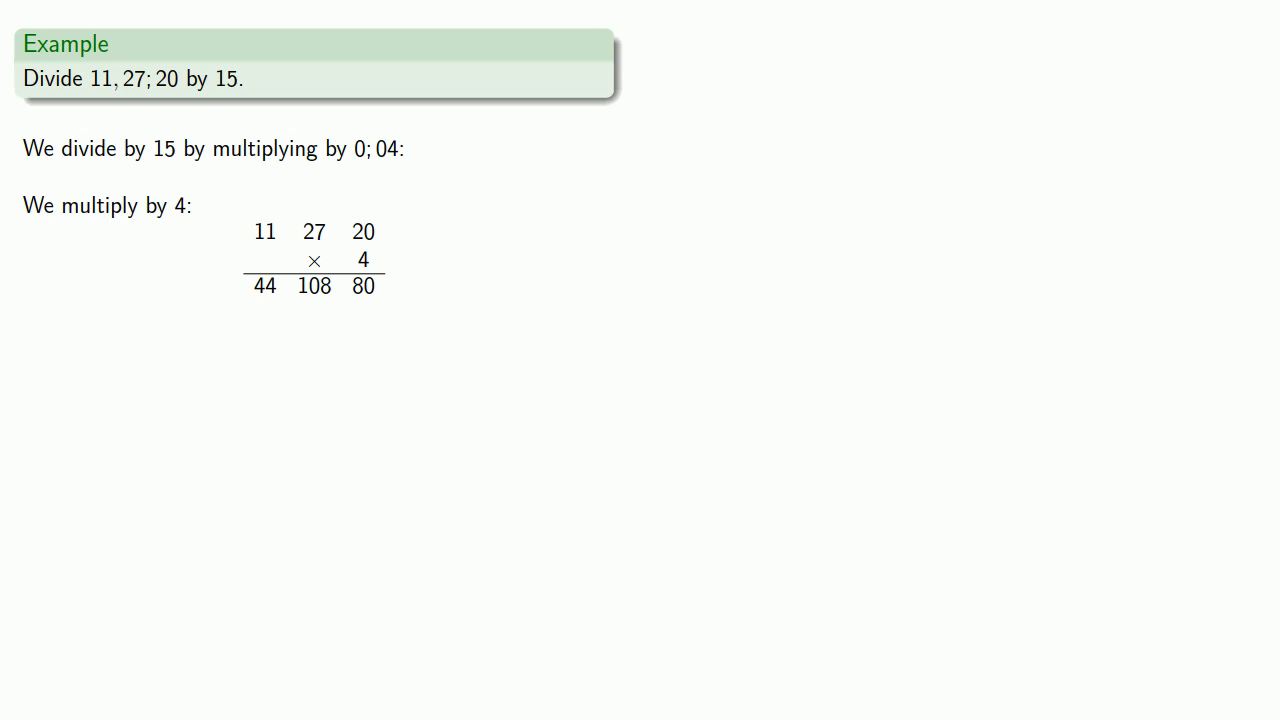
Highlight the carries (80 seconds = 1 min 20, 109 minutes = 1 h 49) reaching 45,49,20.
{"action": "double_click", "coordinate": [365, 286]}
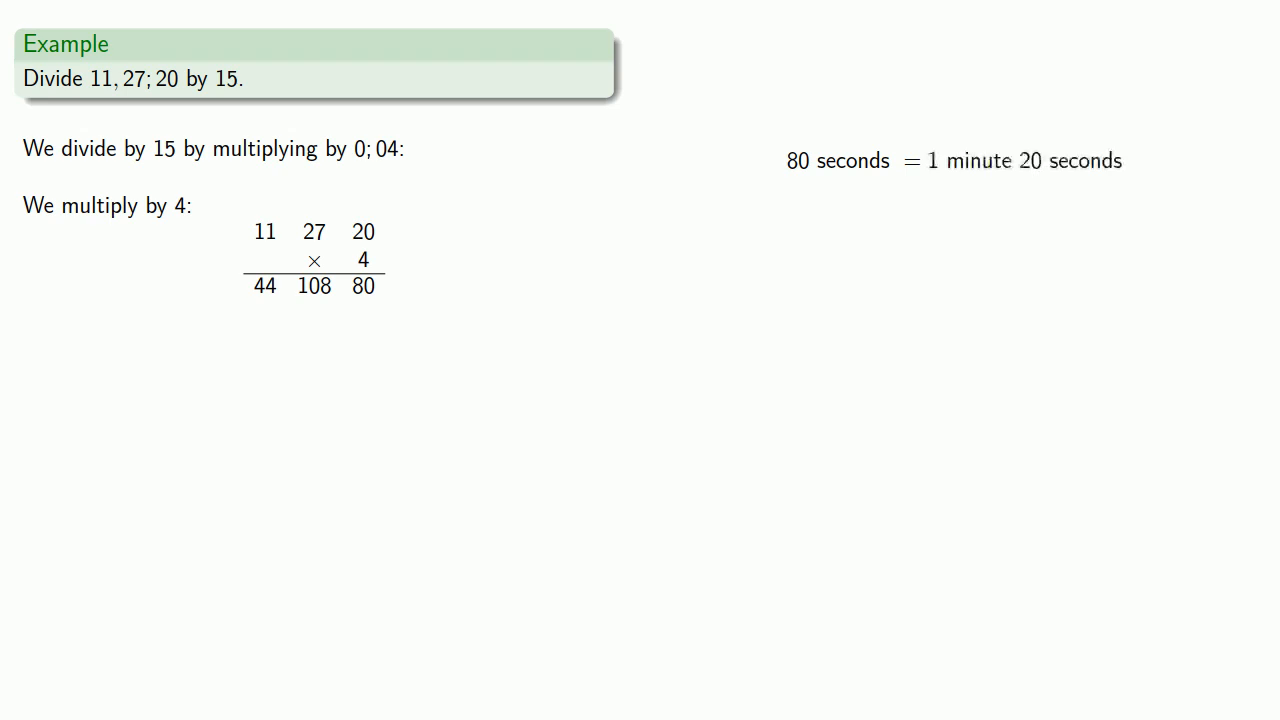
{"action": "left_click_drag", "start_coordinate": [340, 278], "coordinate": [393, 290]}
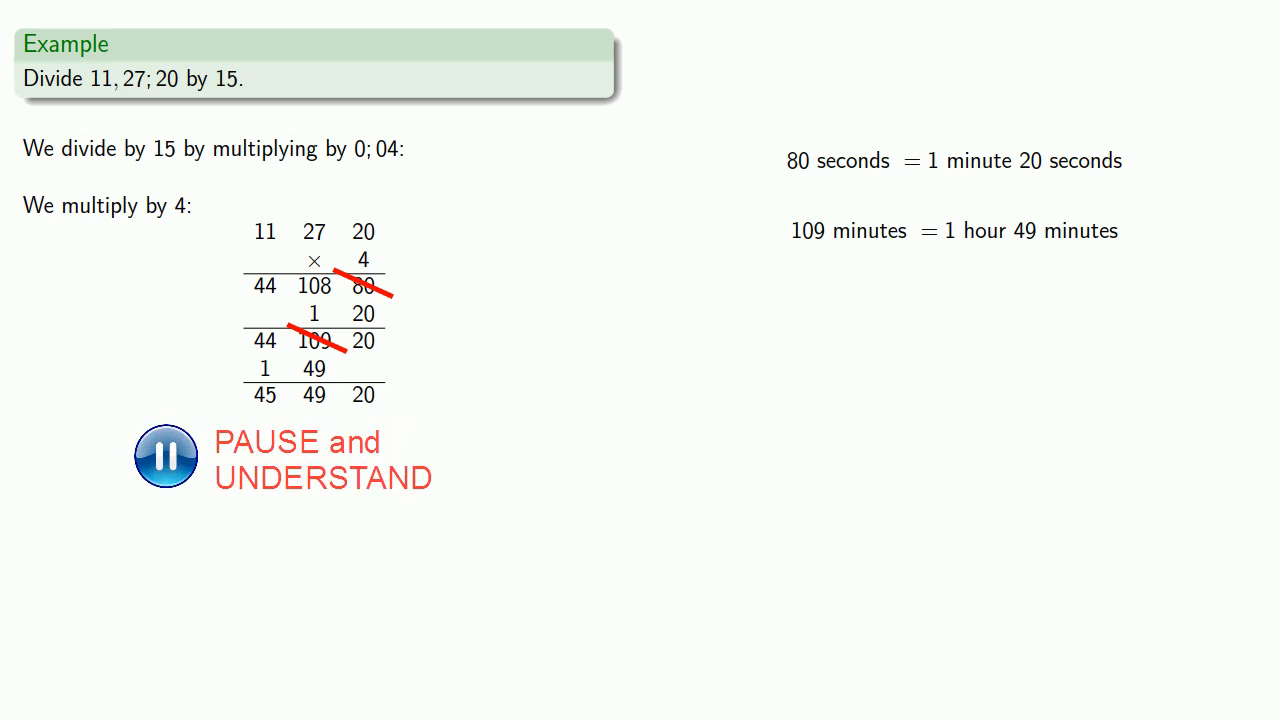
{"action": "left_click", "coordinate": [166, 456]}
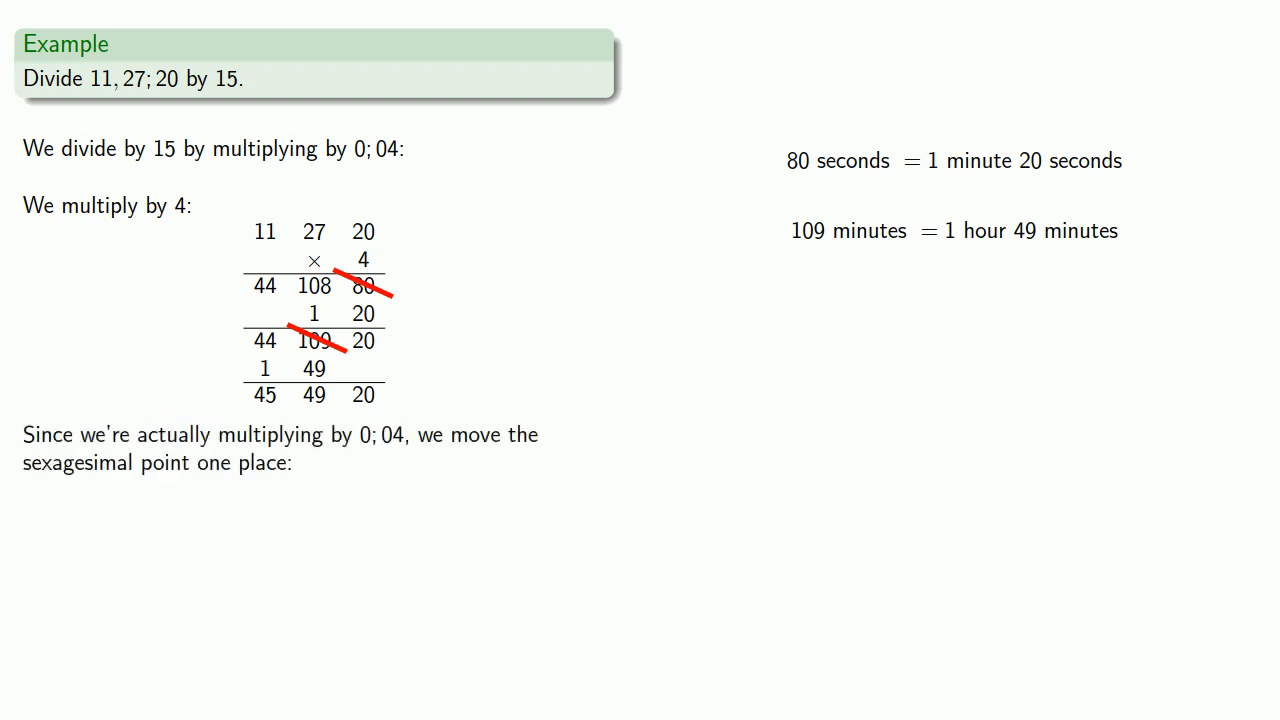